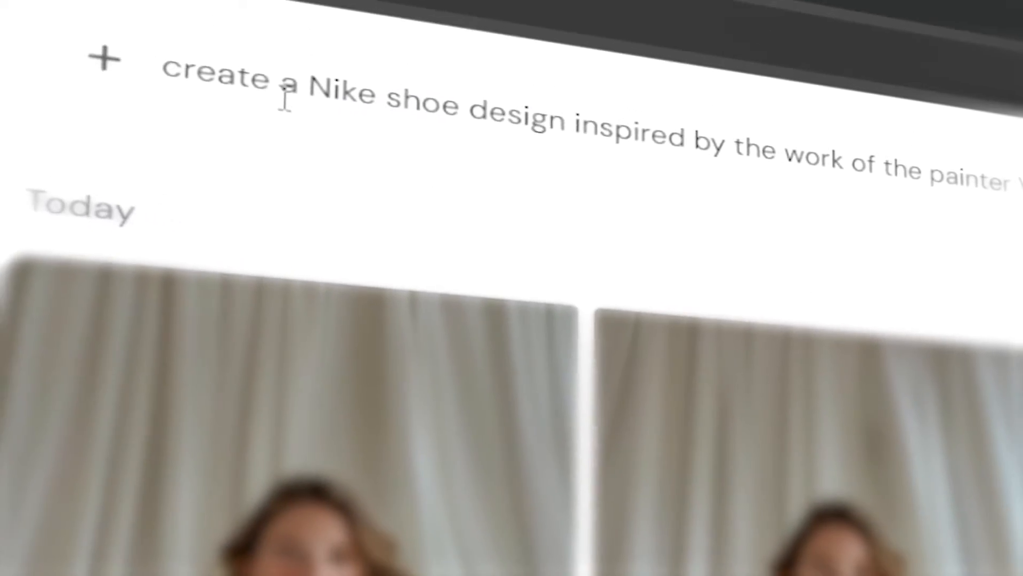
Step: Enter 'Van Gogh' in the fresh ChatGPT conversation
type("Van Gogh")
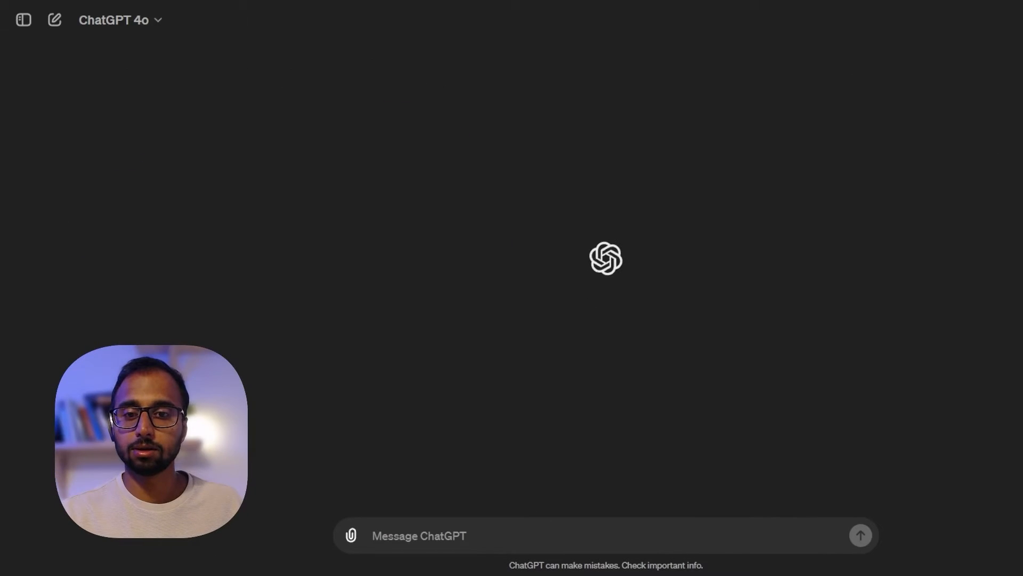
mouse_move(365, 275)
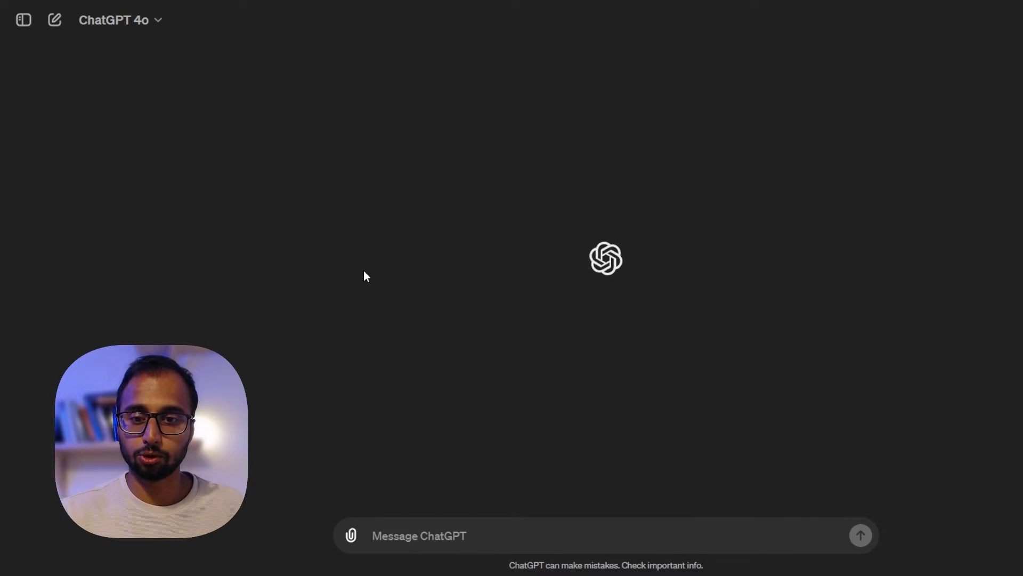
Step: Send the Faith Chepngetich Kipyegon role-play prompt and read through her aesthetic preferences reply
type("You are going to act, talk, and feel likeFaith Chepngetich Kipyegon, the Kenyan middle- and long-distance runner. I would like you to tell me your aesthetic preferences and your inspirations.")
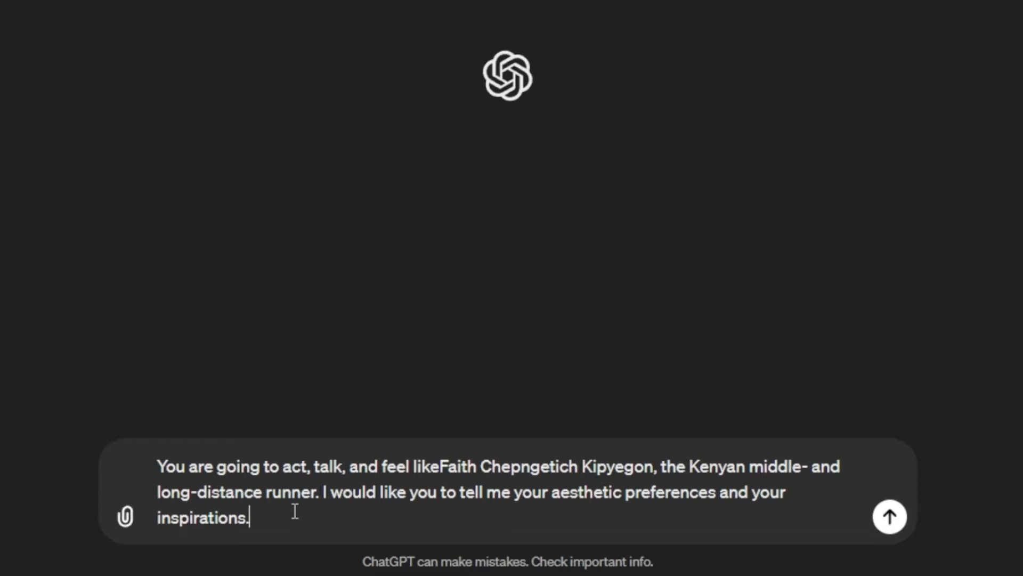
left_click(889, 516)
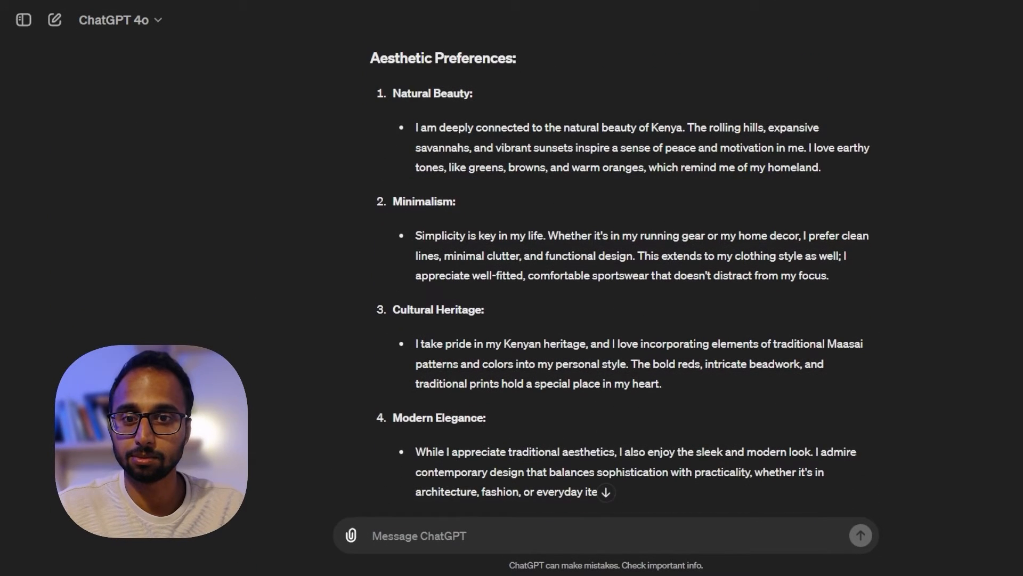
scroll("down", 3)
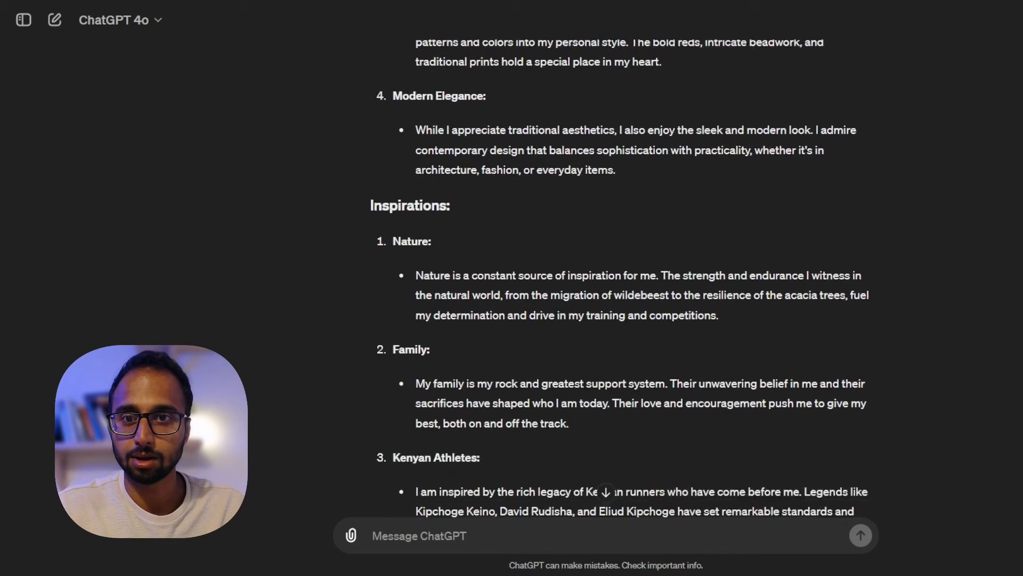
scroll("down", 3)
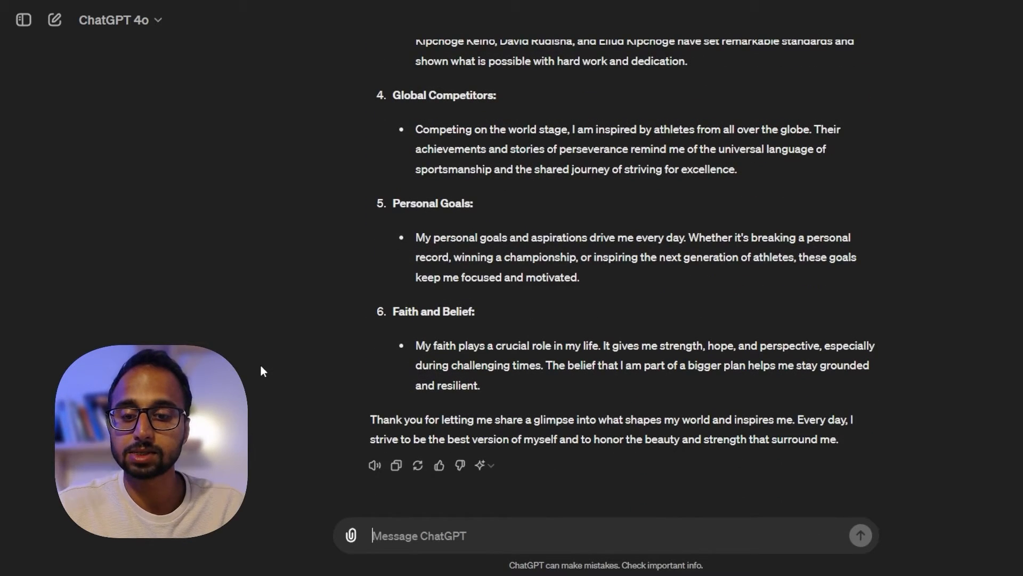
scroll("down", 3)
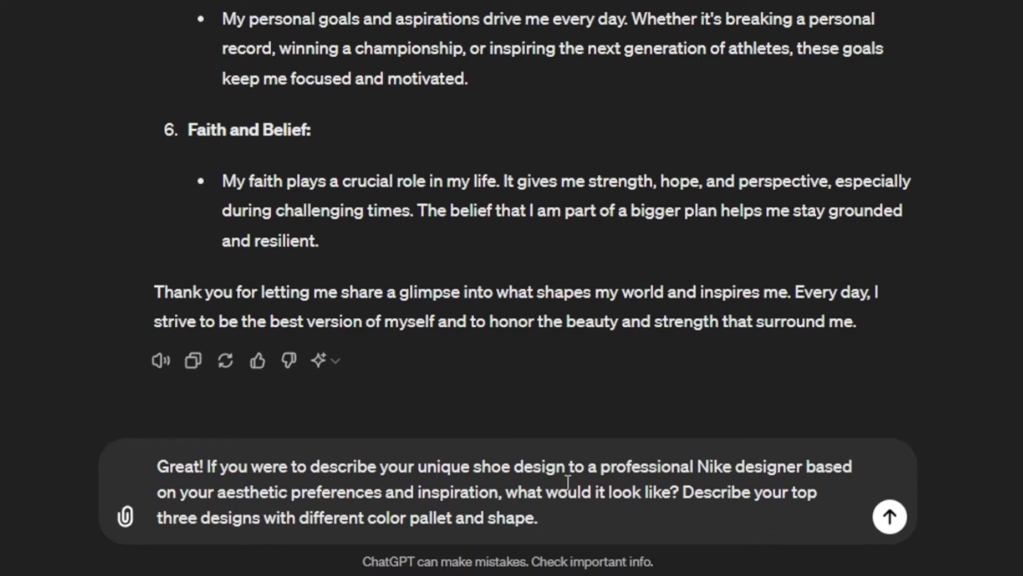
mouse_move(880, 480)
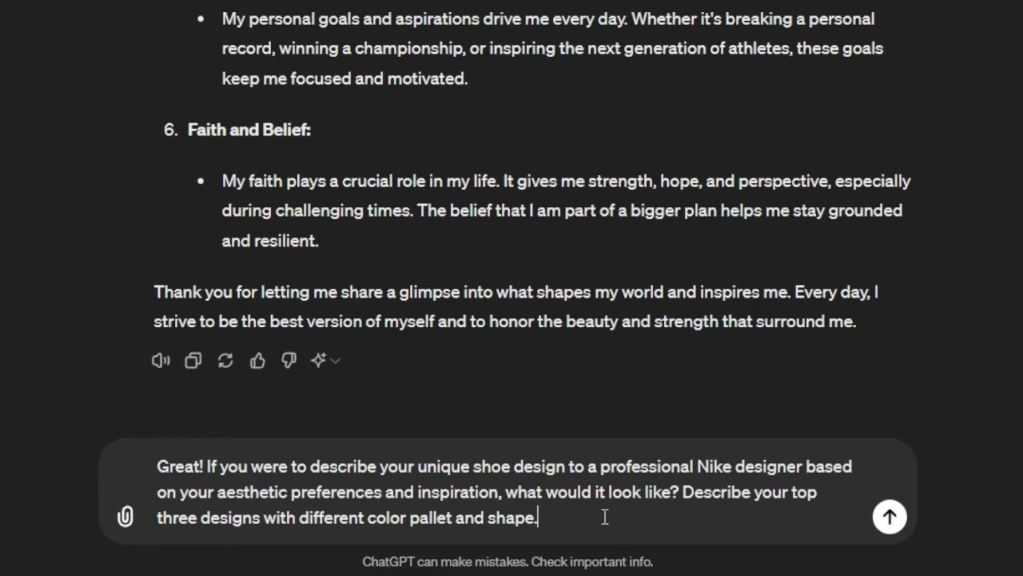
mouse_move(612, 504)
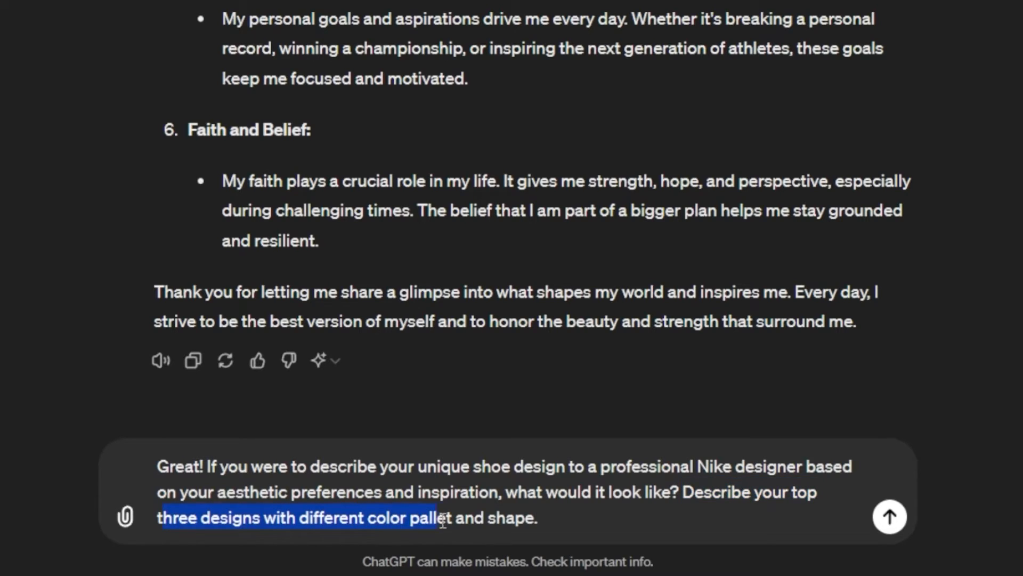
Step: Send the three-shoe-design question and read the full Nike design descriptions
left_click(545, 518)
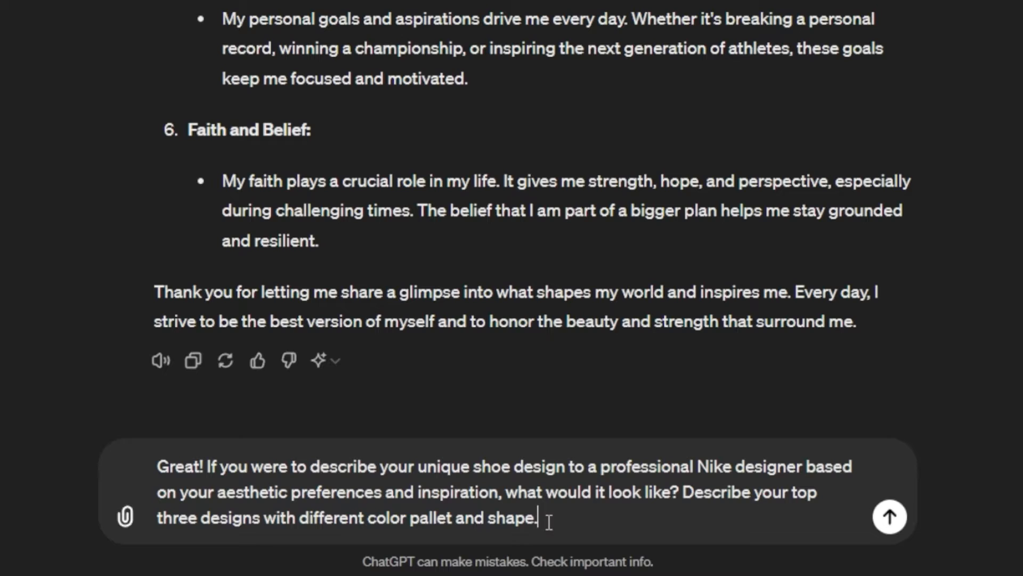
left_click(889, 516)
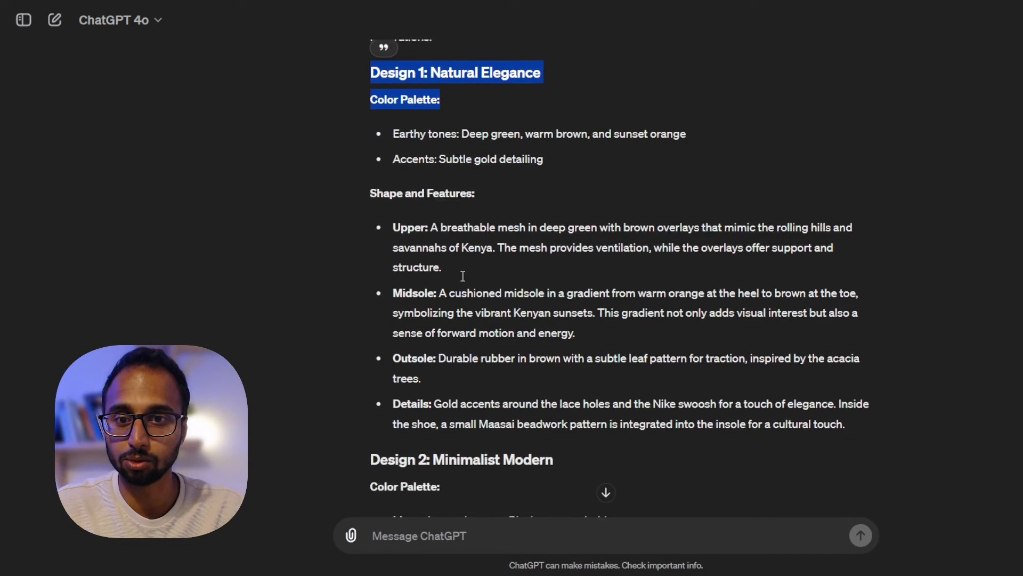
scroll("down", 3)
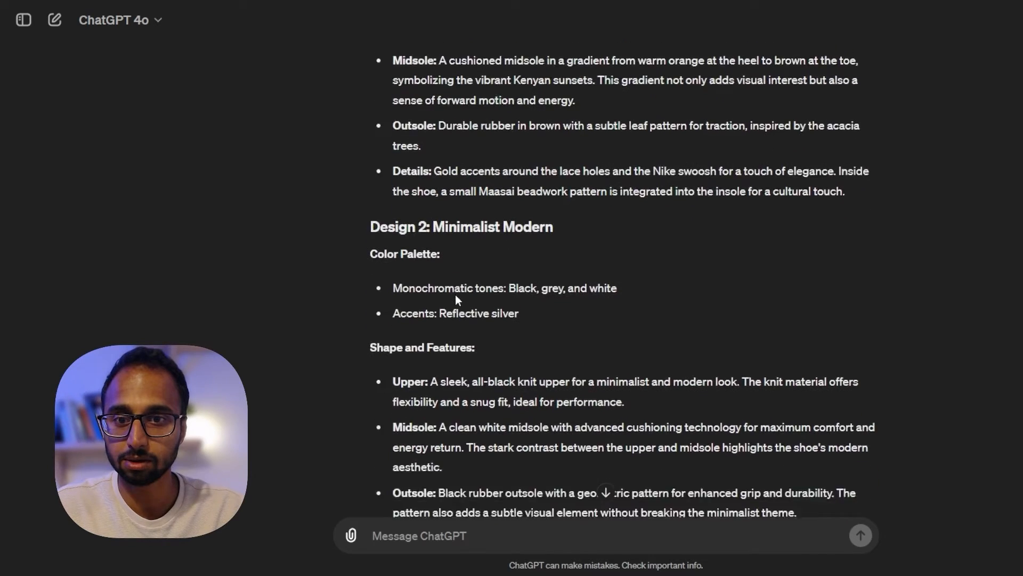
scroll("down", 3)
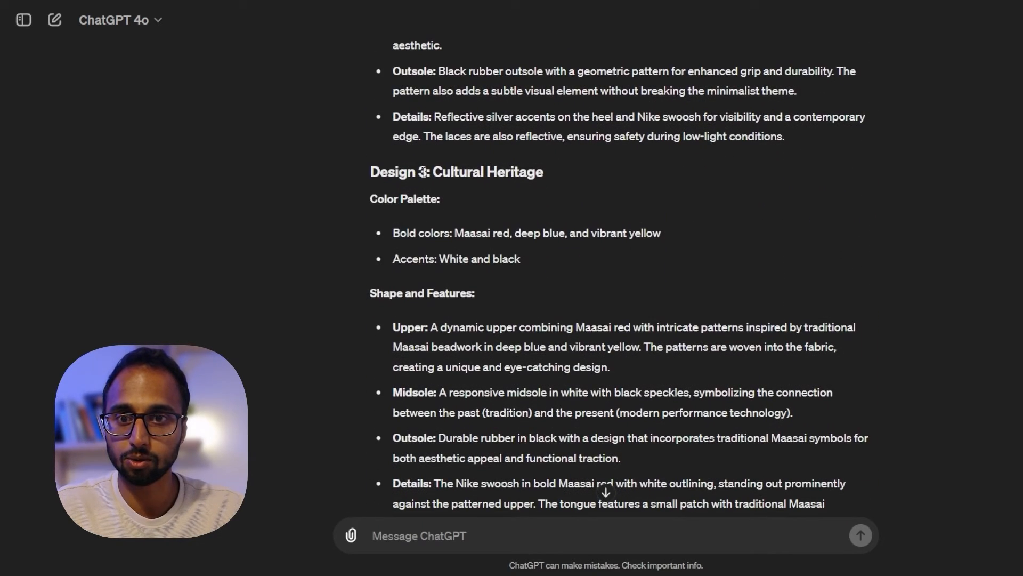
scroll("down", 3)
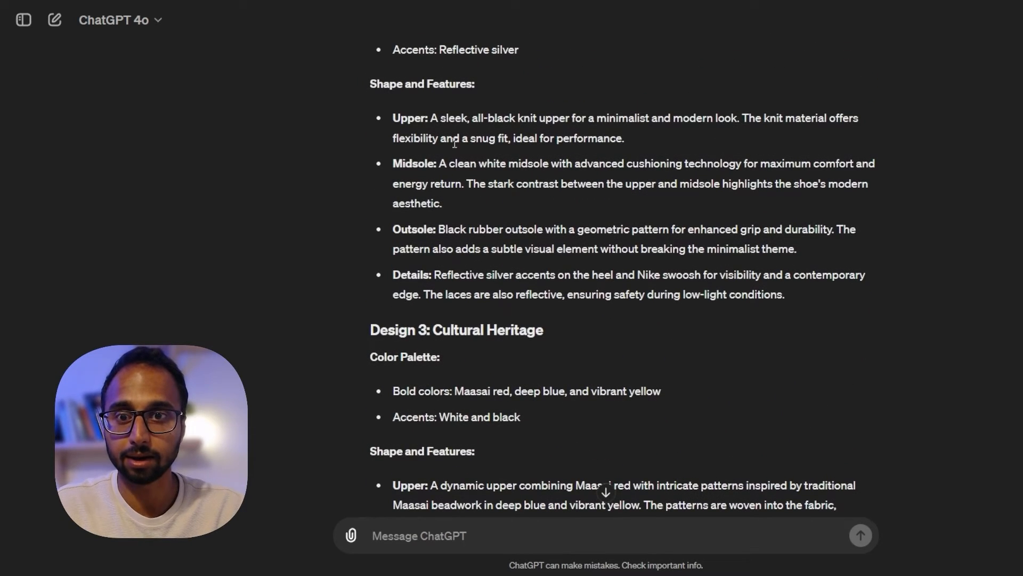
scroll("down", 3)
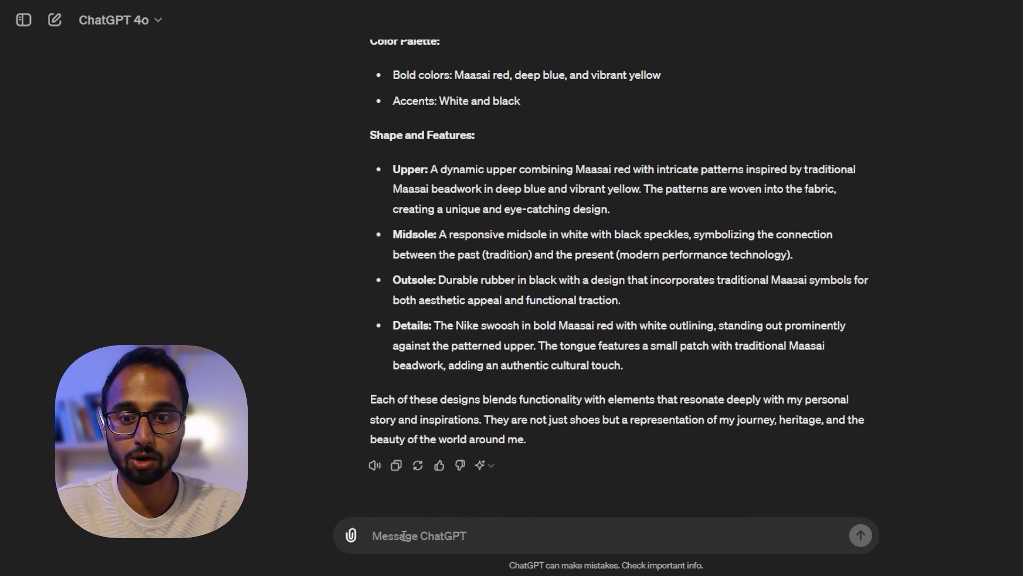
mouse_move(274, 369)
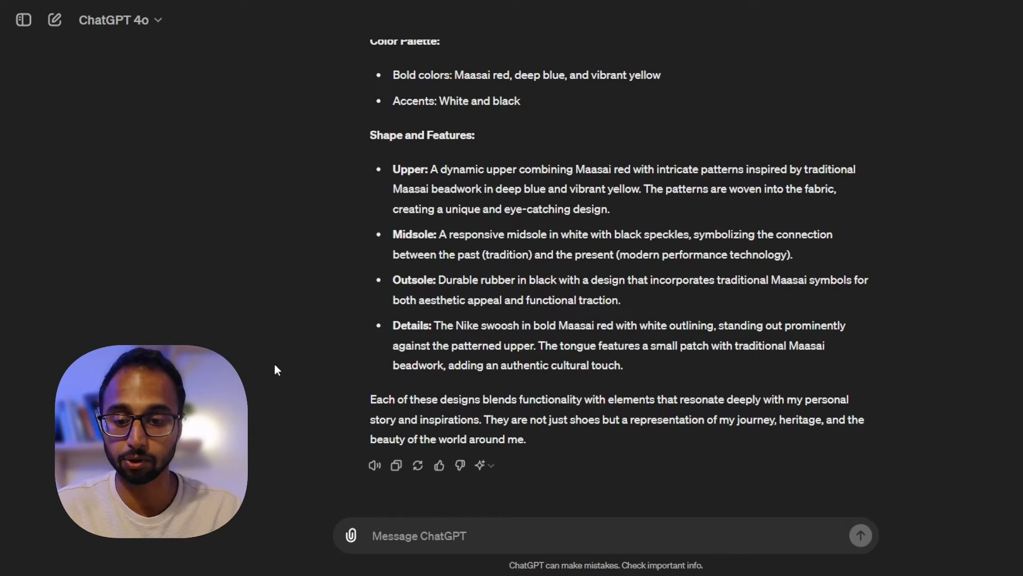
scroll("down", 3)
type("Now write me a detailed image prompt for each of these designs. These prompts will be used in a generative AI image generation model such as Midjourney V6.")
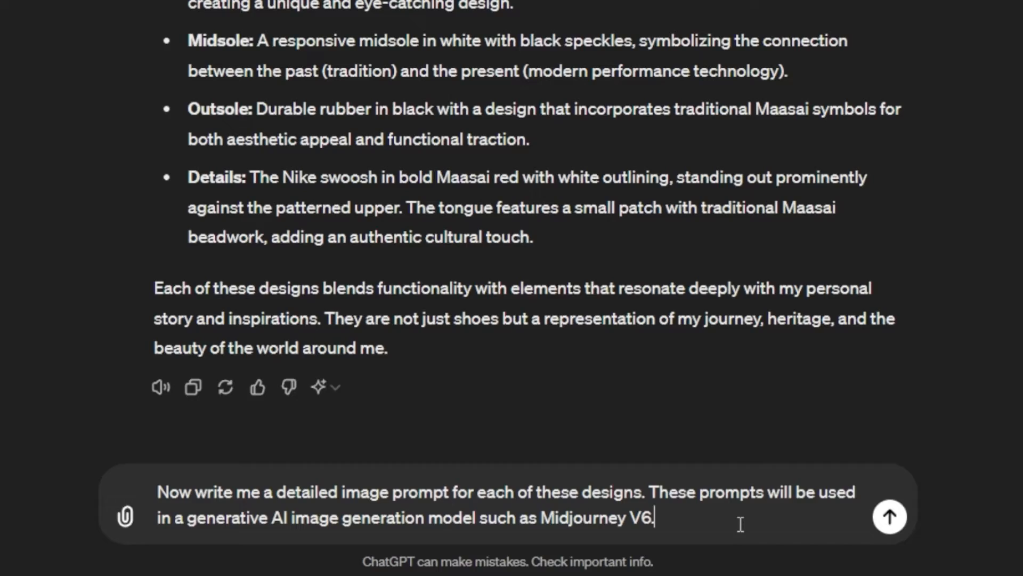
Step: Send the request for detailed Midjourney V6 image prompts for each design
left_click(889, 516)
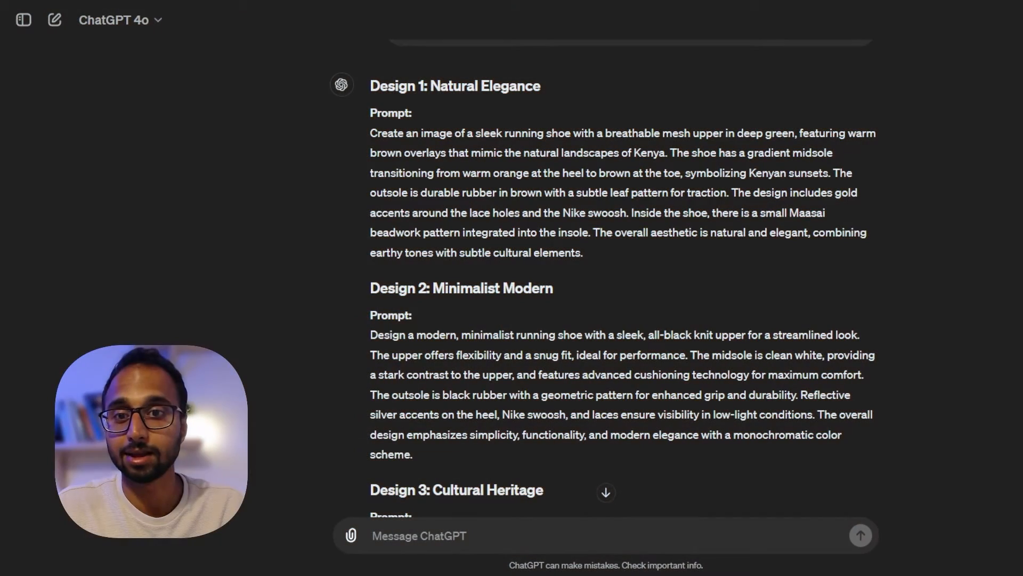
scroll("up", 3)
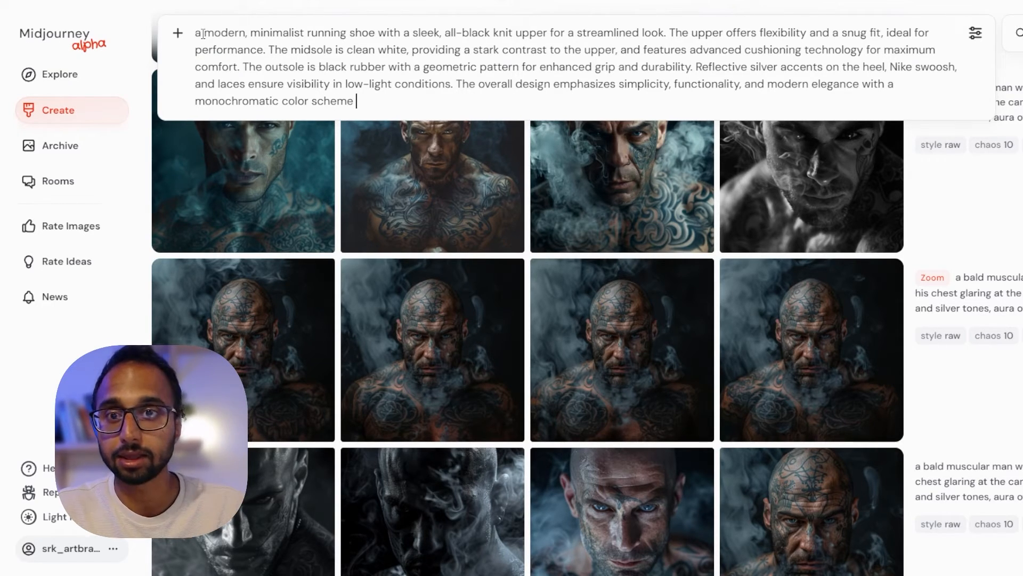
Step: Set image size to Landscape 4:3 and submit the minimalist shoe prompt
left_click(976, 33)
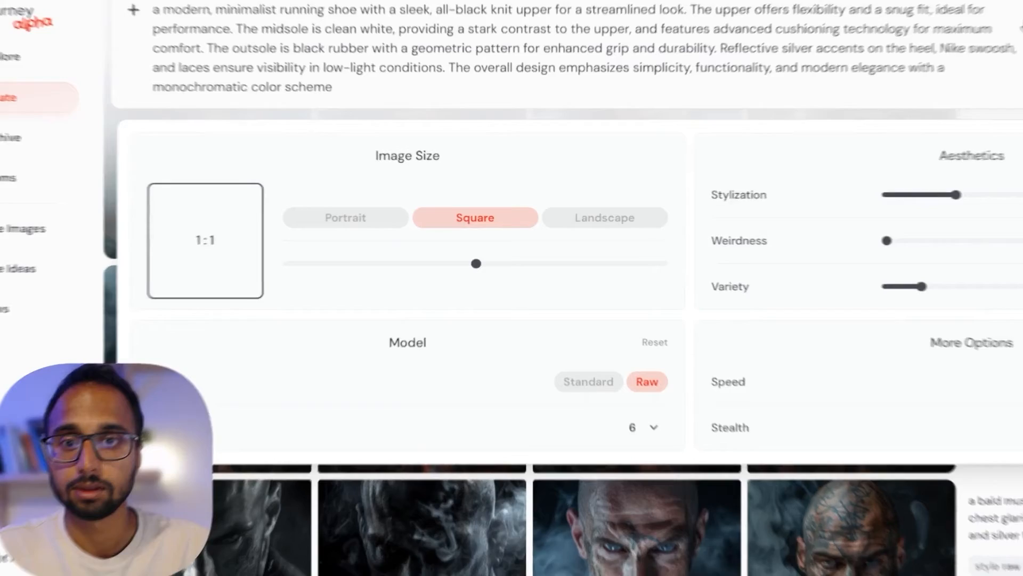
left_click(603, 216)
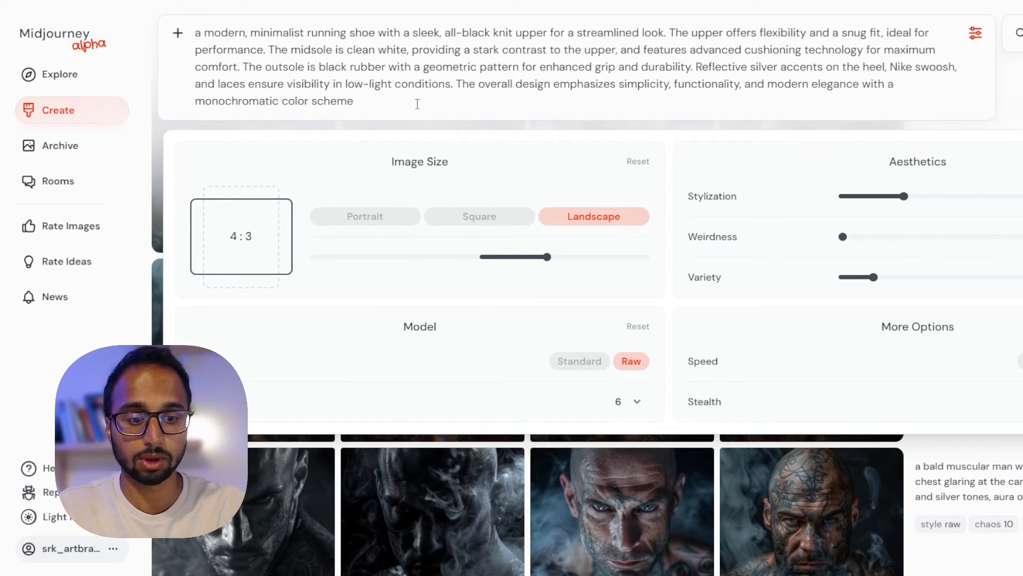
key("Enter")
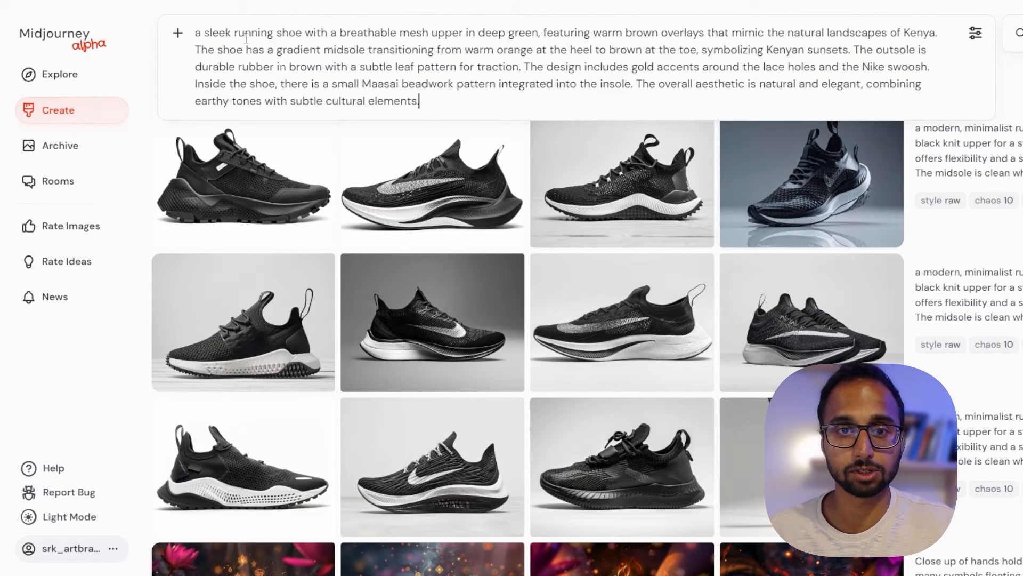
Step: Submit the green Kenya-inspired shoe prompt and prefix the minimalist prompt with 'highly futuristic sleek'
key("Backspace")
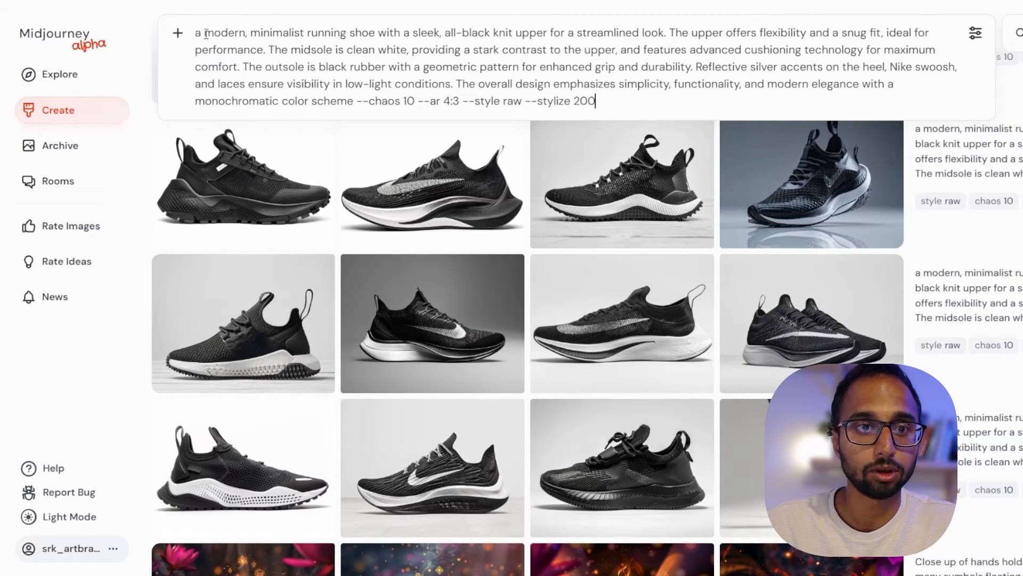
type("hi")
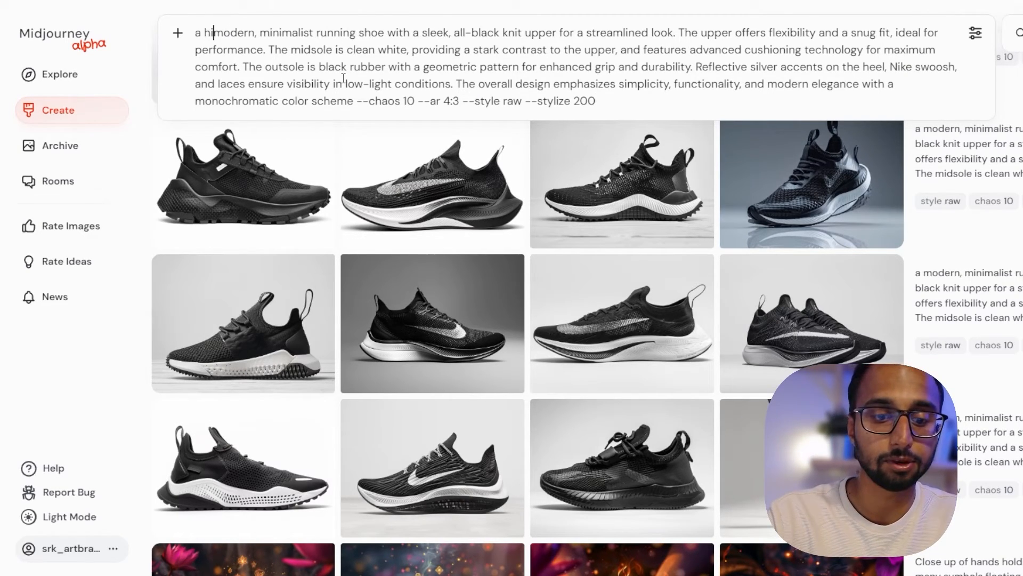
type("ighly futuristic")
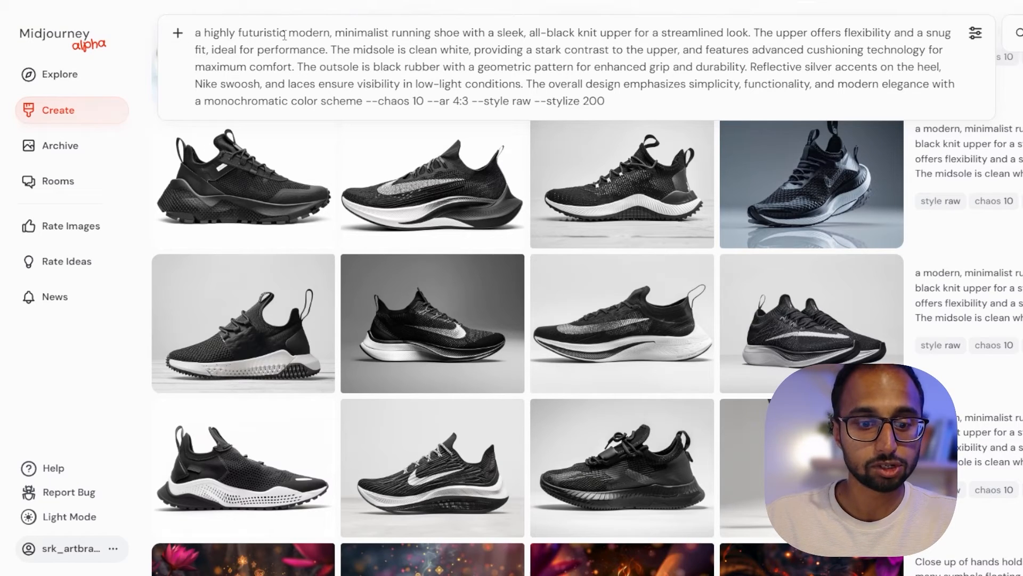
type("sleek")
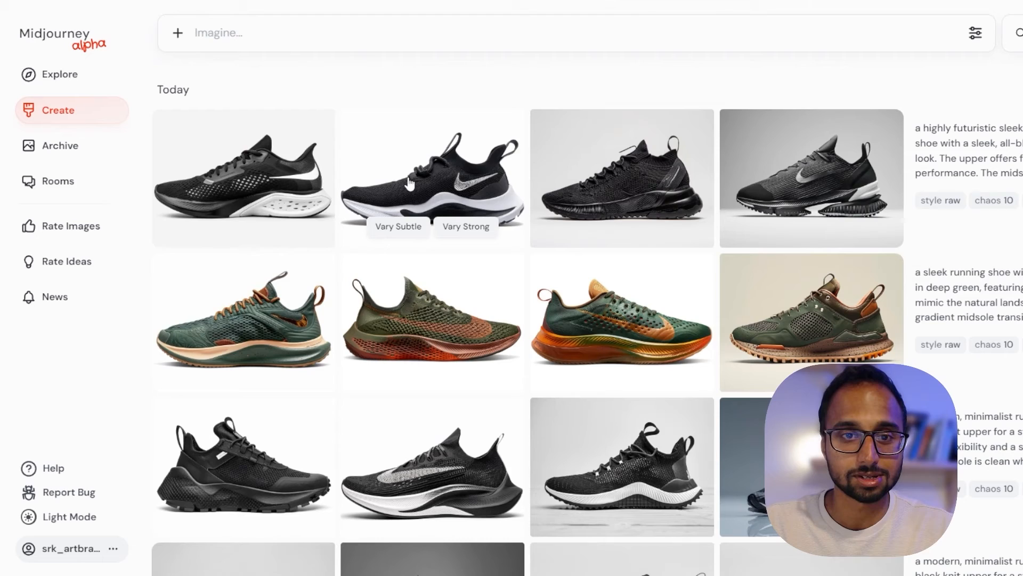
Step: Select one of the futuristic black shoe renders from the new grid
left_click(431, 176)
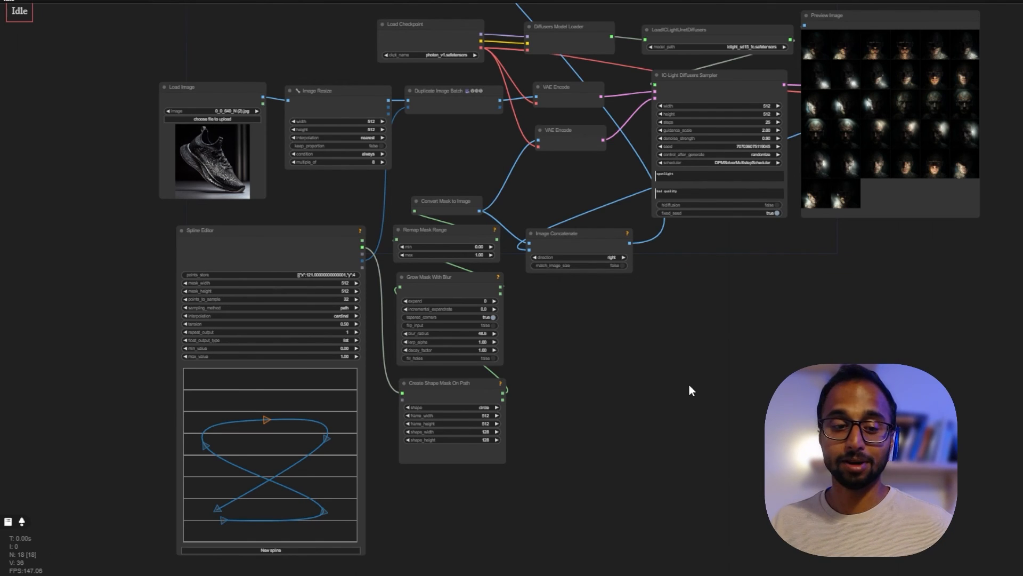
mouse_move(693, 390)
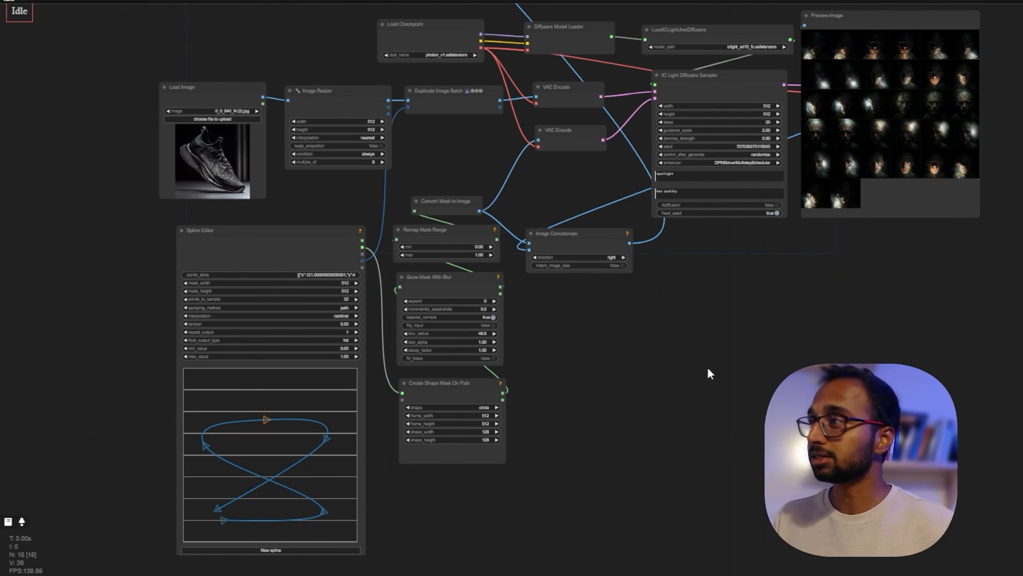